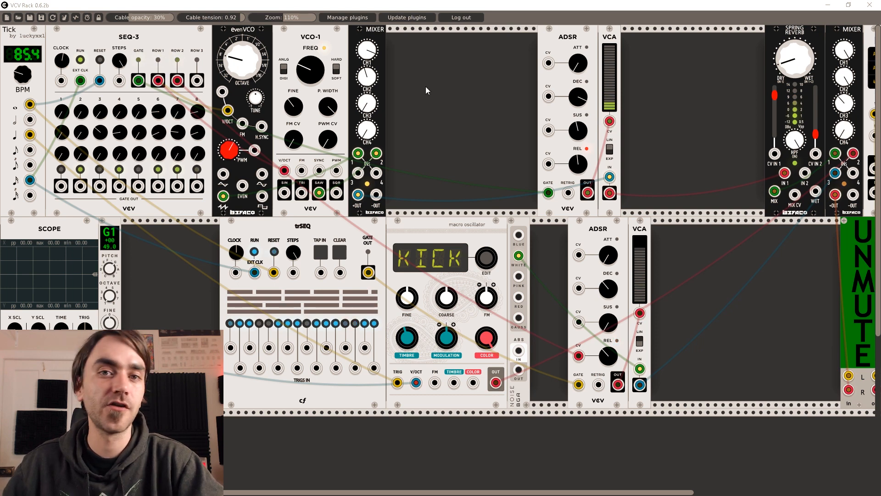
mouse_move(450, 109)
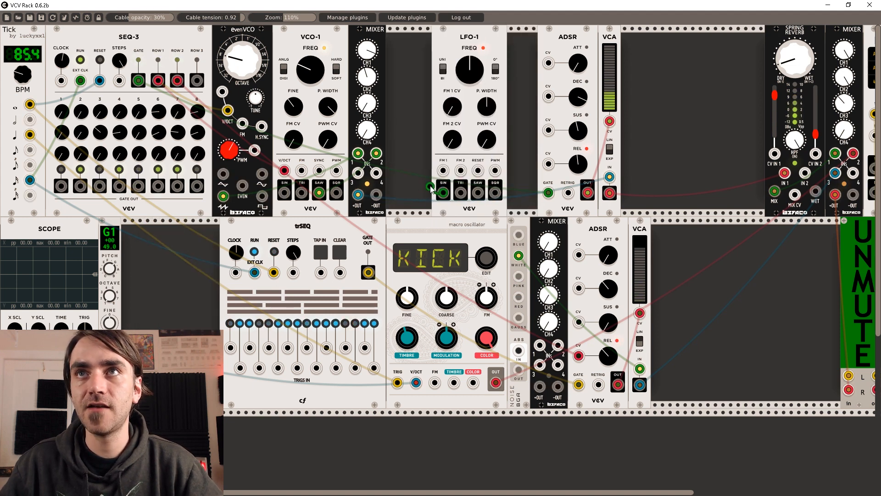
Patch LFO-1 SIN and SEQ-3 ROW 2 into the mixer, and mixer OUT to ADSR release CV.
drag(443, 191, 538, 345)
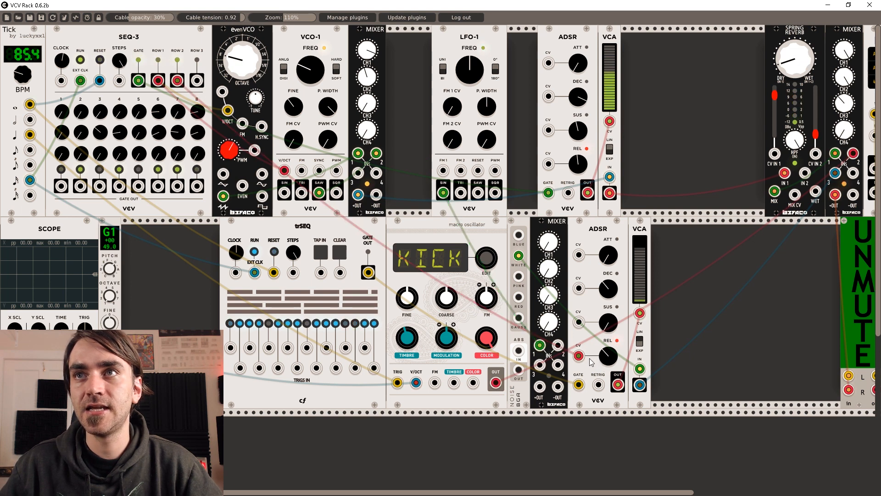
drag(177, 81, 579, 345)
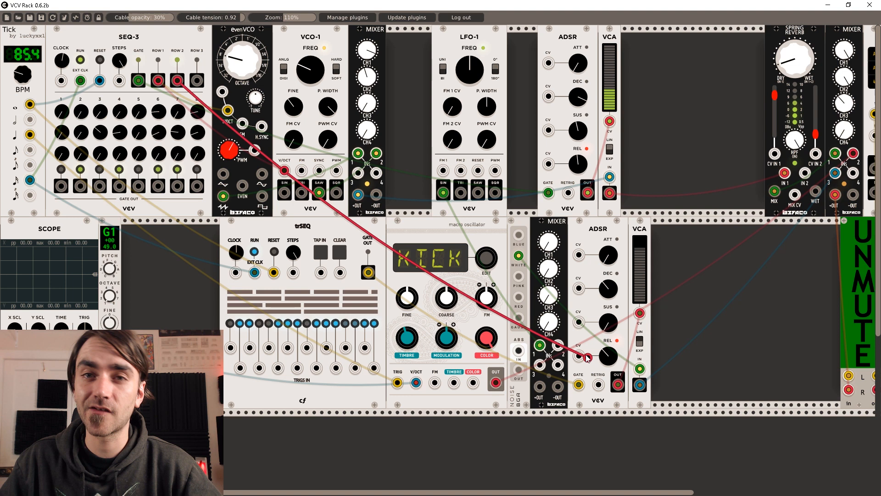
drag(587, 357, 559, 346)
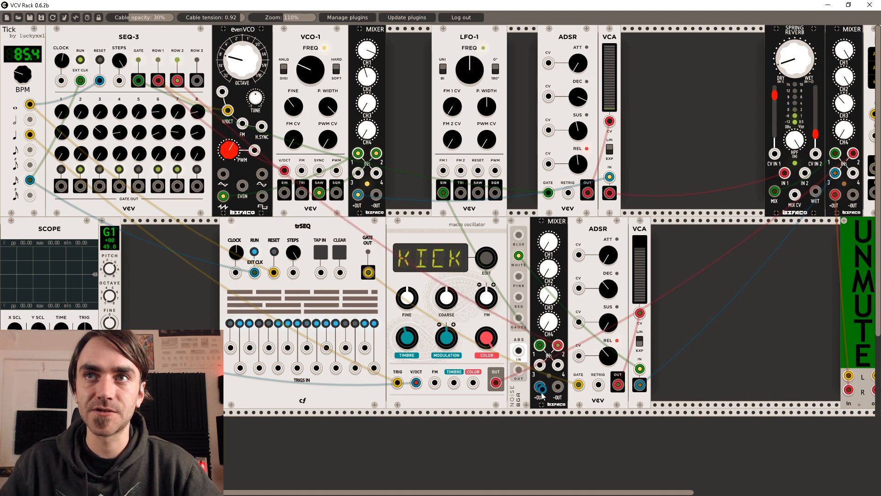
drag(539, 385, 579, 357)
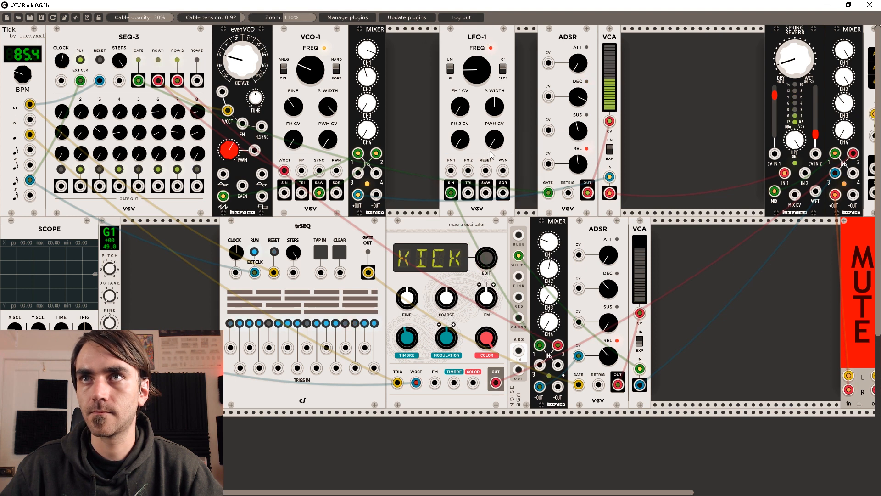
Move LFO-1 down to the third rack row and unmute the audio output.
drag(478, 36, 536, 420)
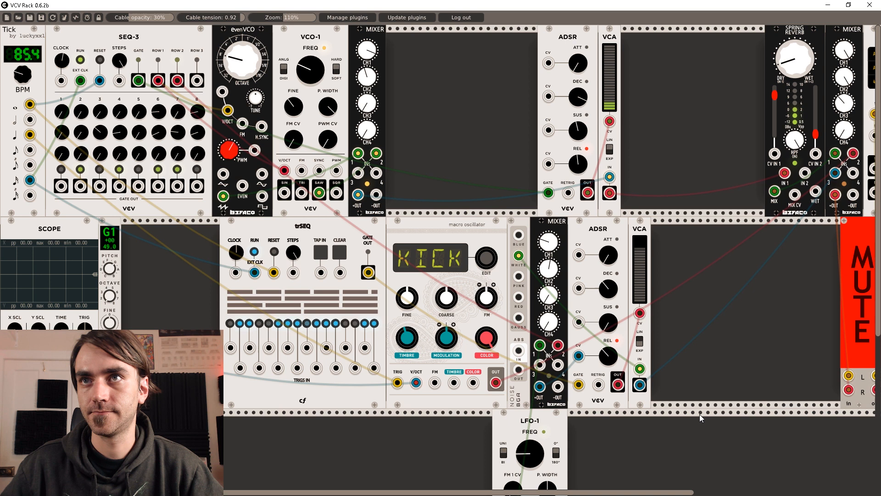
mouse_move(718, 312)
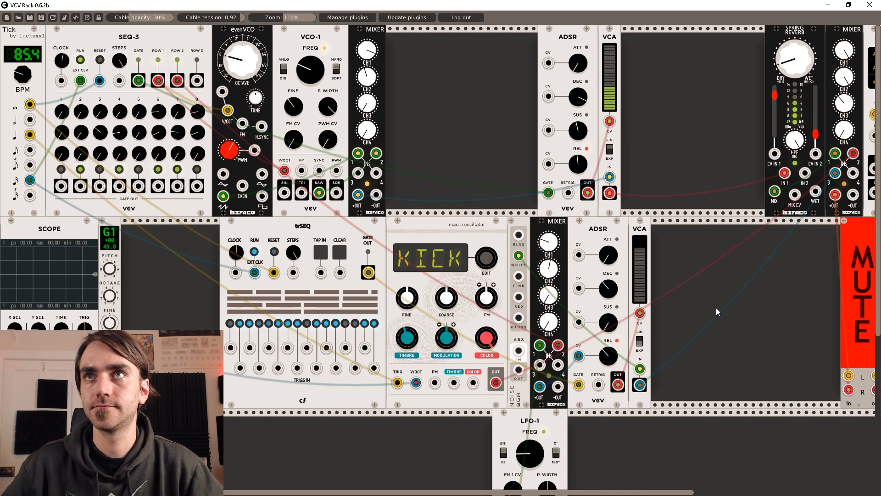
mouse_move(795, 341)
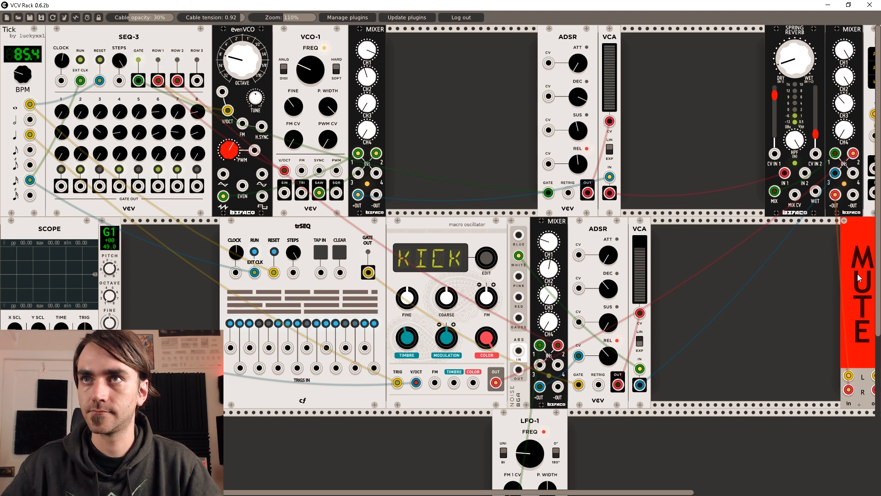
click(859, 276)
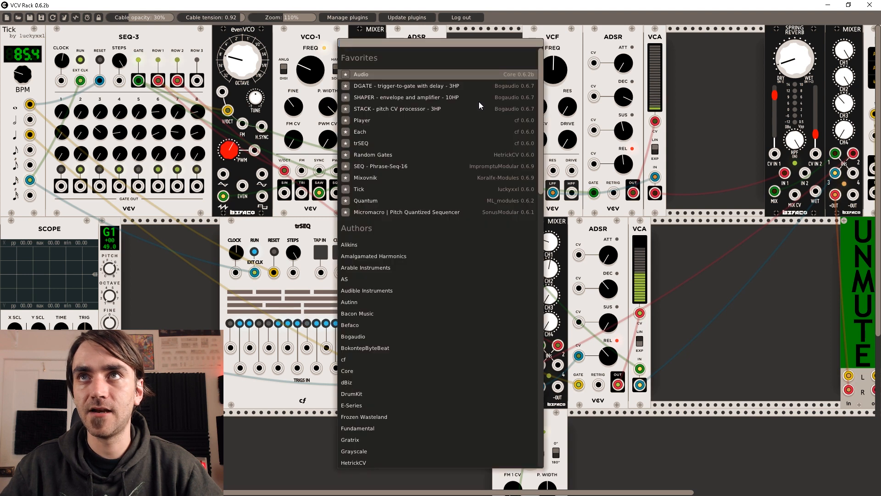
Add a Mixer found by searching 'mix', and duplicate LFO-1.
text(mix)
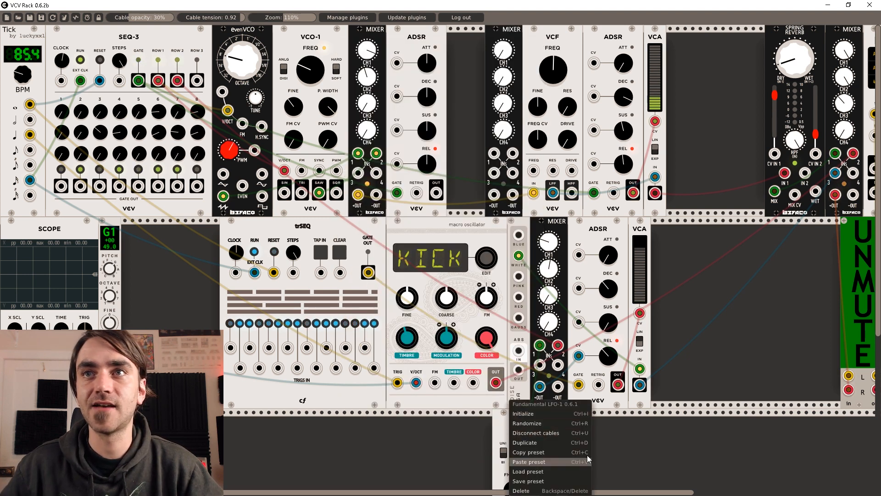
click(529, 461)
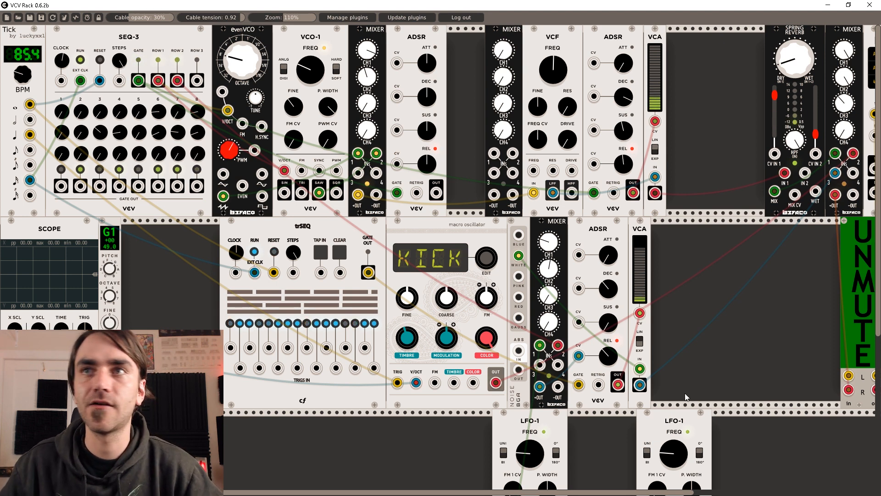
Place the LFO copy beside the kick VCA and cable it into the upper mixer.
drag(533, 105, 662, 385)
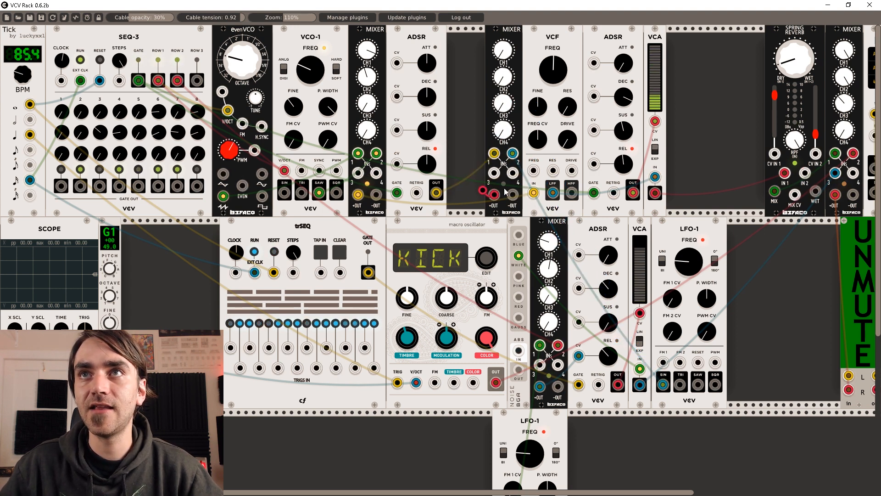
drag(481, 191, 533, 171)
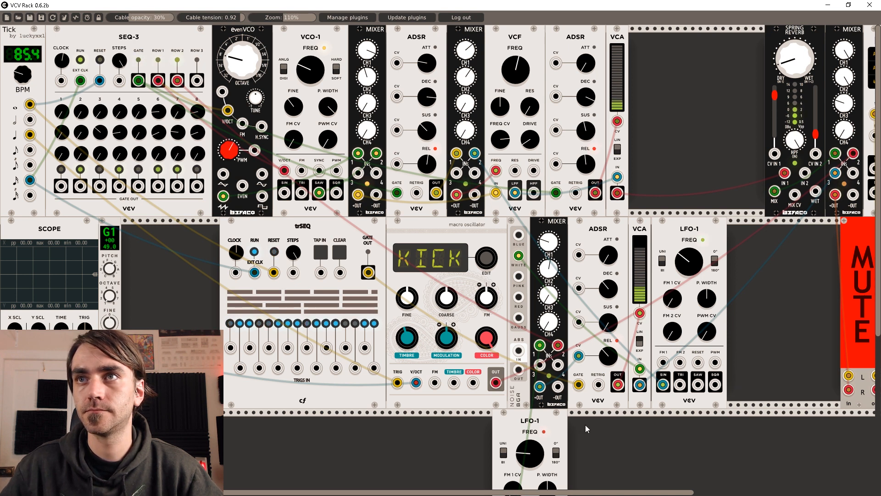
mouse_move(559, 421)
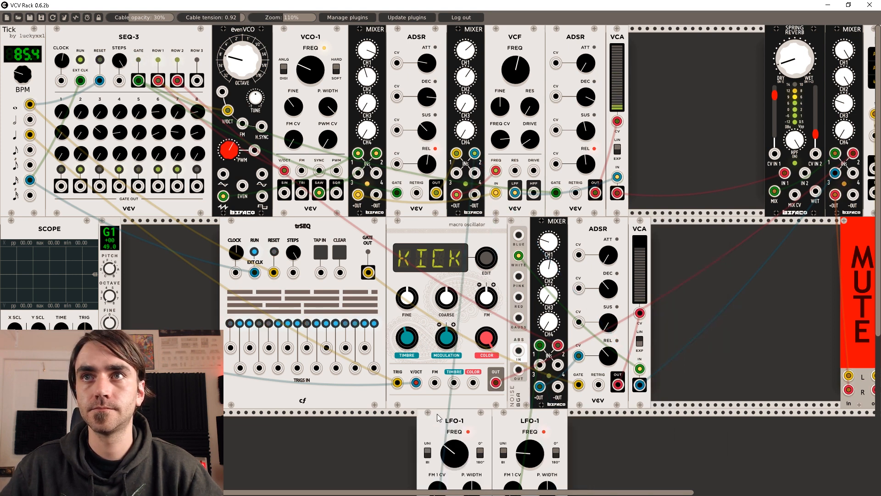
mouse_move(803, 444)
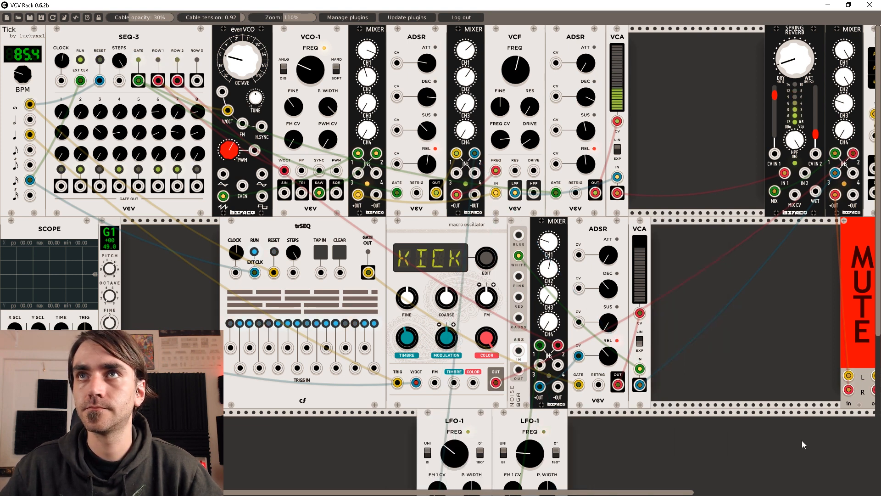